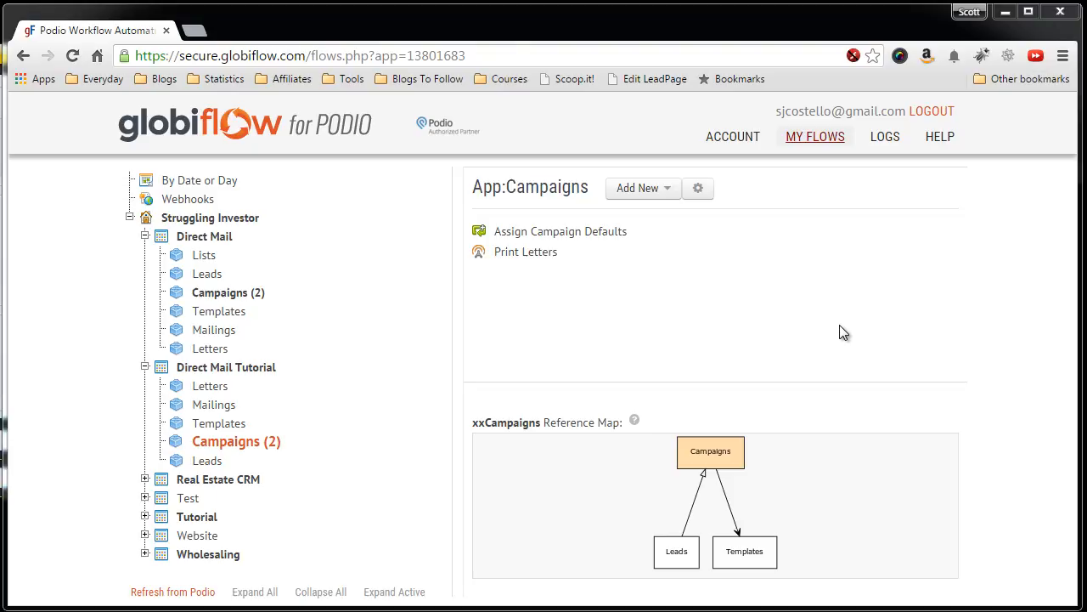
mouse_move(740, 309)
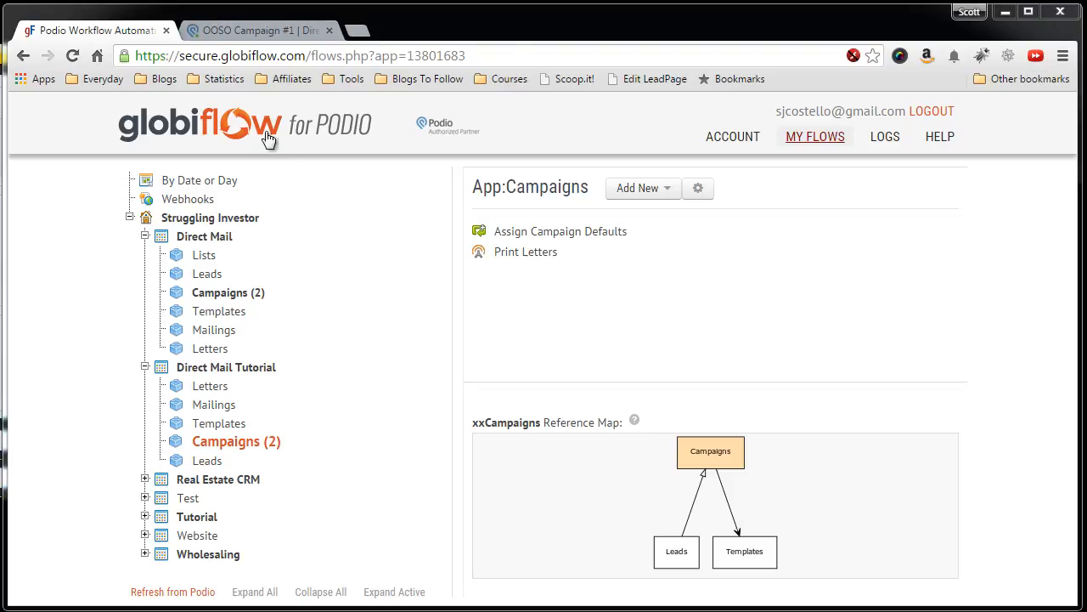
Check the campaign's Print field in Podio, then start a new Item Updated flow for Campaigns.
left_click(259, 30)
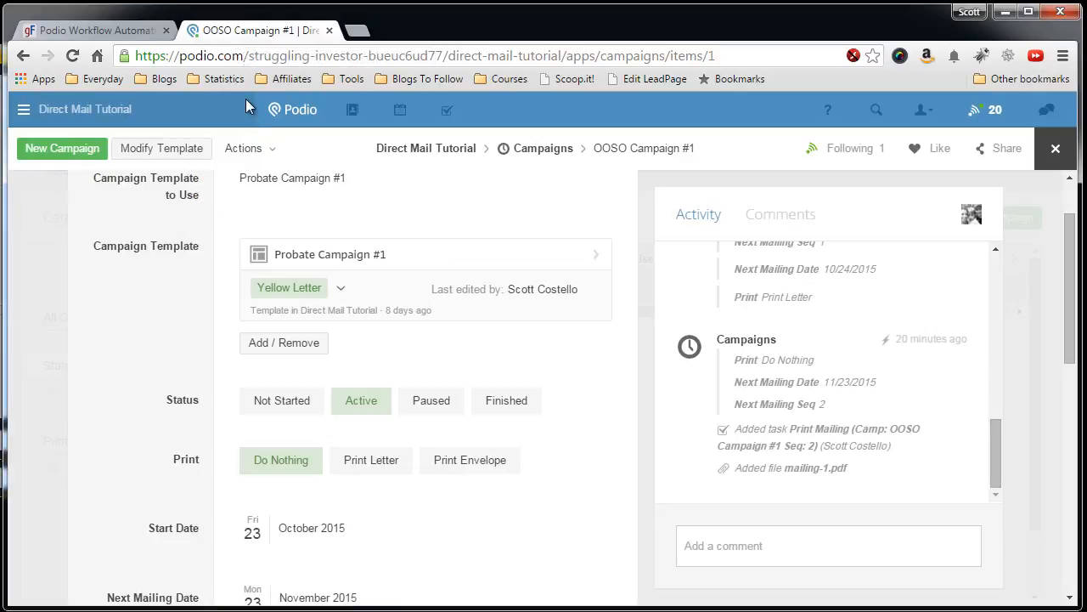
mouse_move(291, 217)
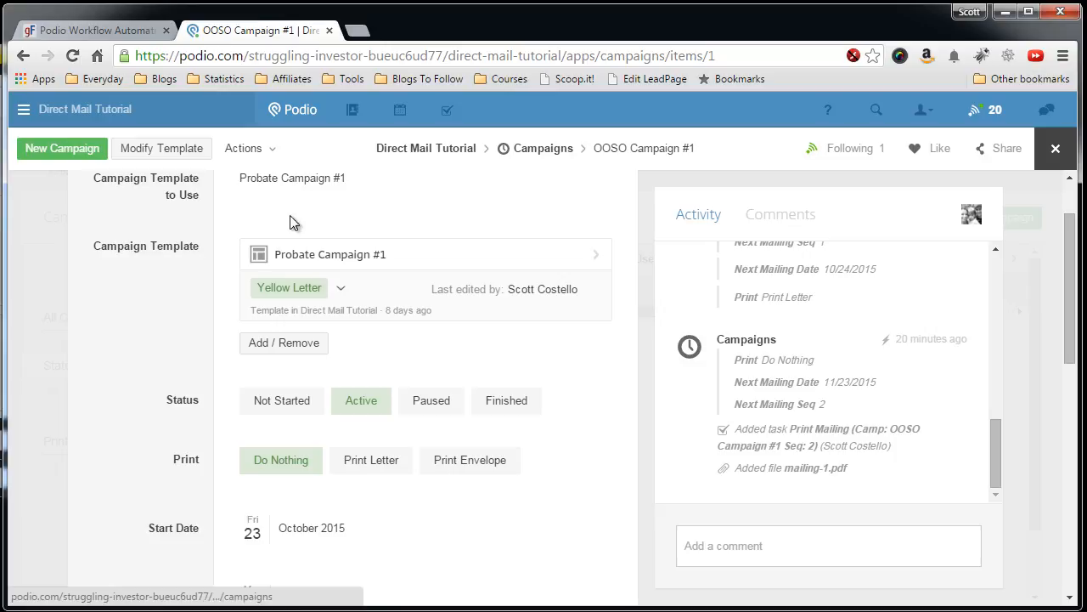
scroll("down", 3)
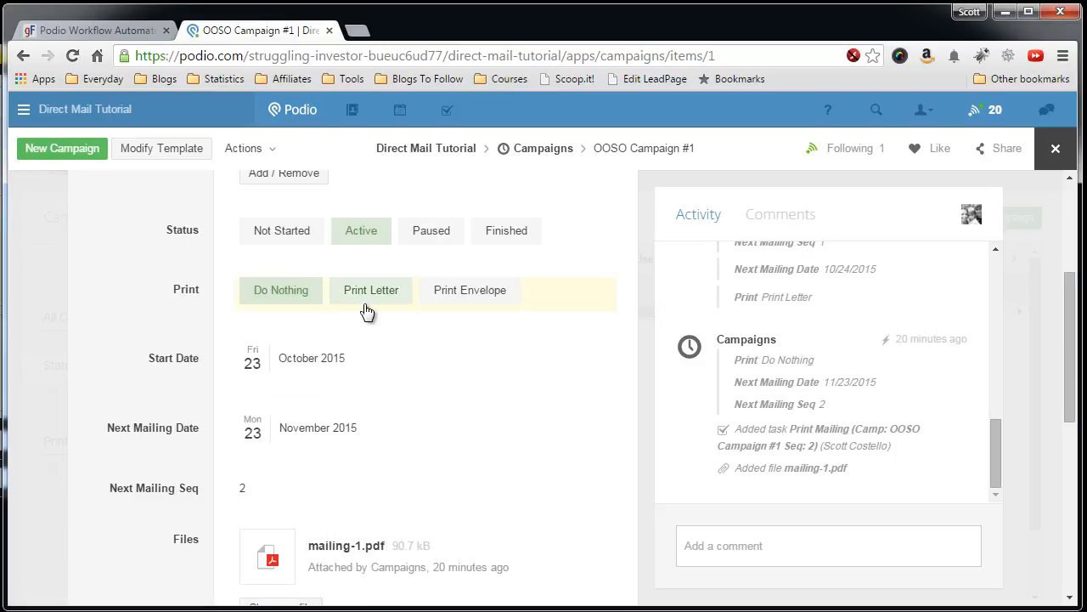
mouse_move(374, 304)
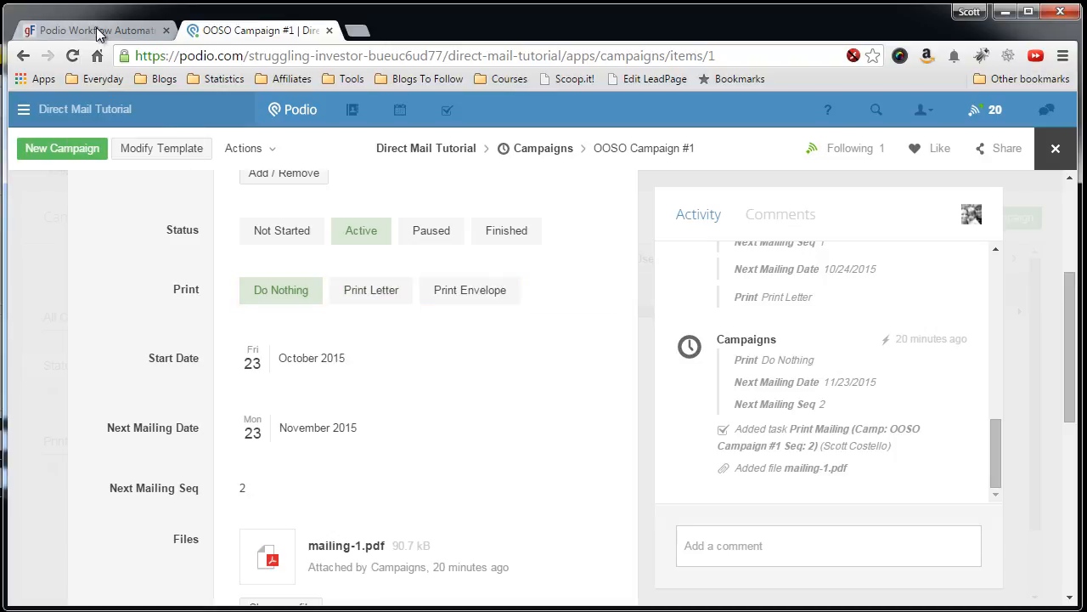
left_click(93, 29)
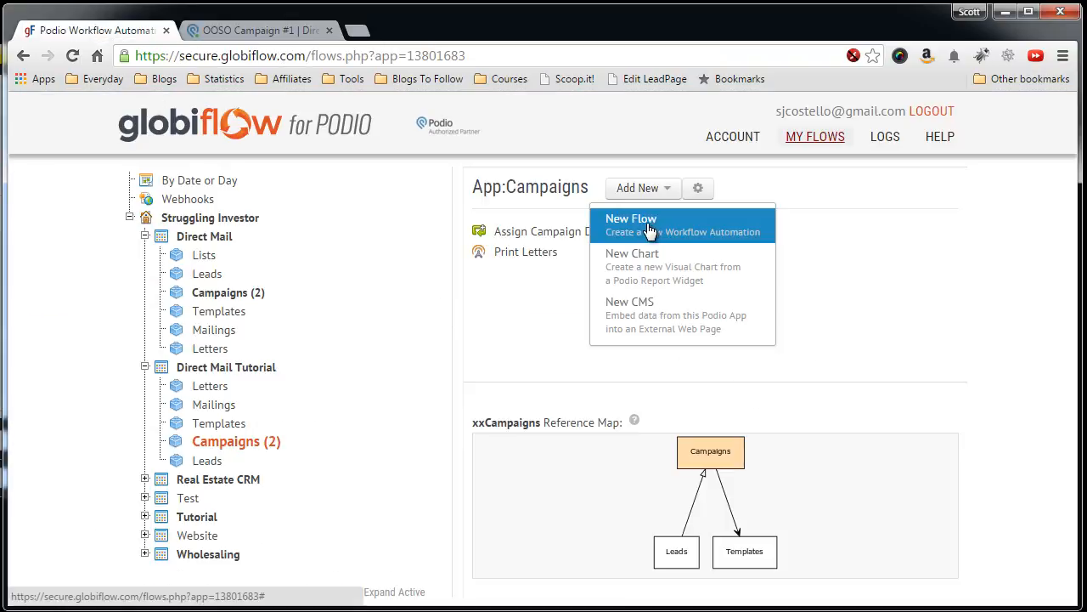
left_click(631, 219)
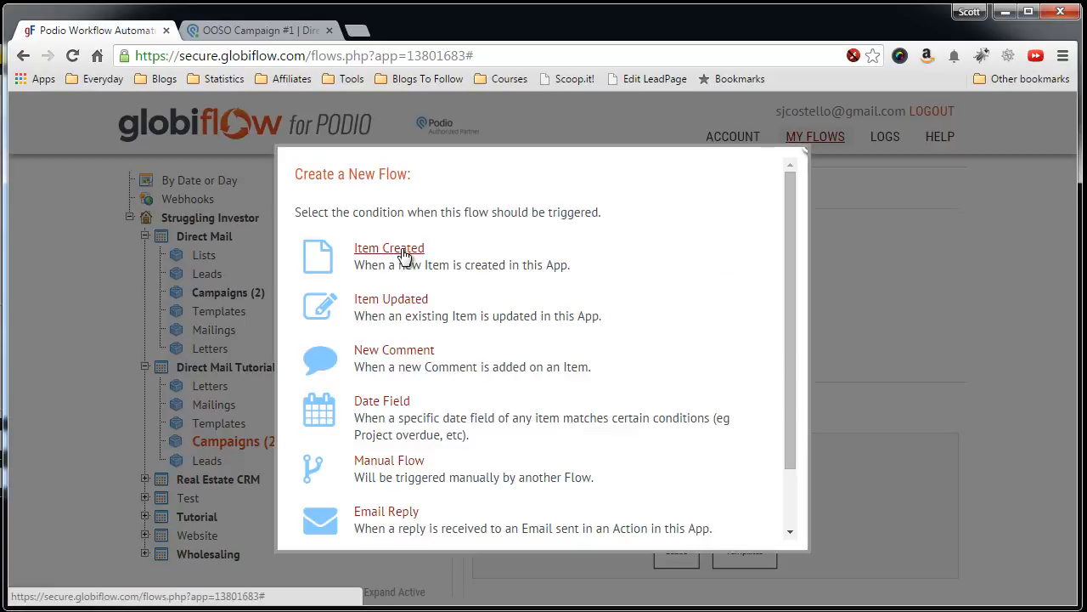
left_click(390, 298)
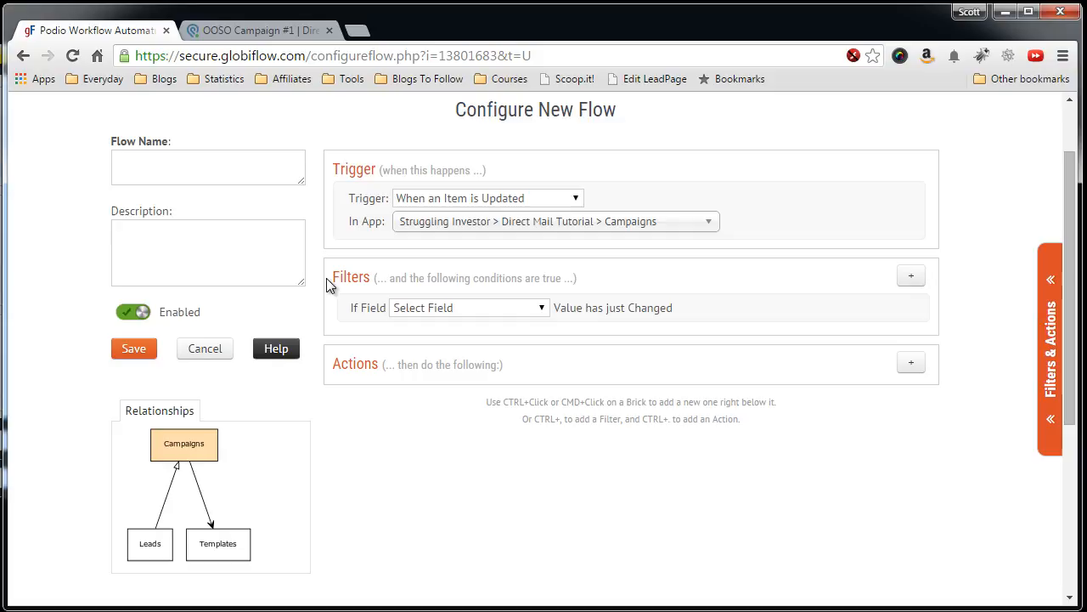
mouse_move(413, 323)
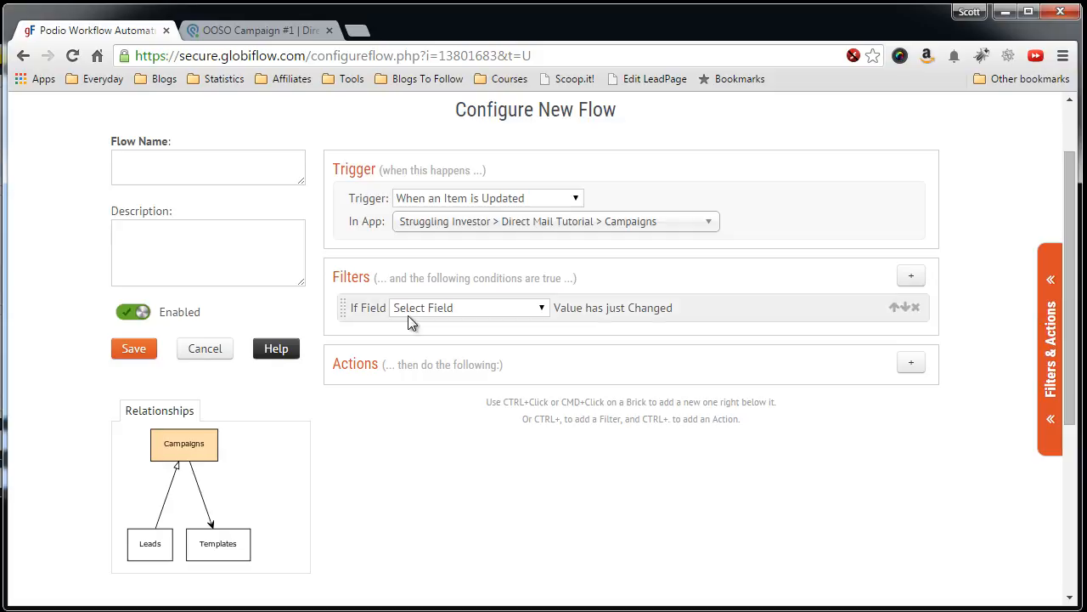
mouse_move(516, 311)
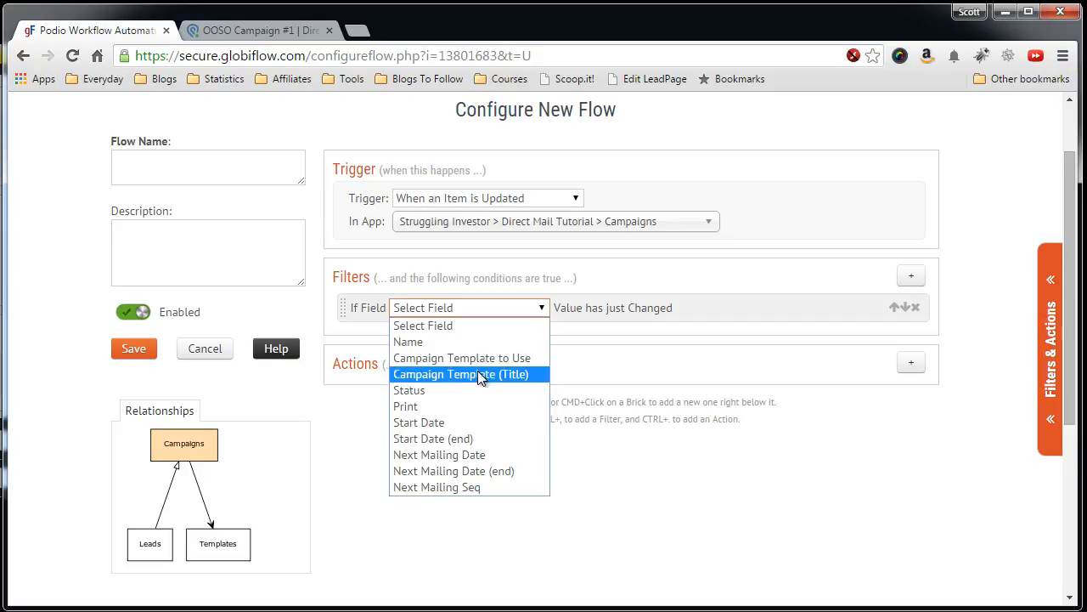
Add filters for Print having just changed and Print equal to Print Letter.
left_click(406, 405)
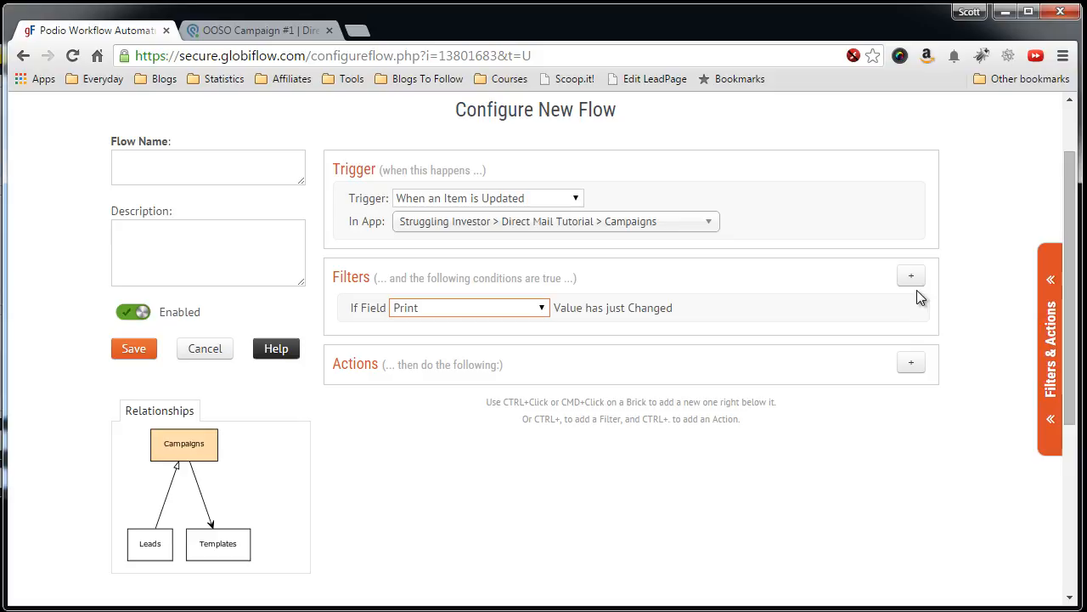
left_click(910, 275)
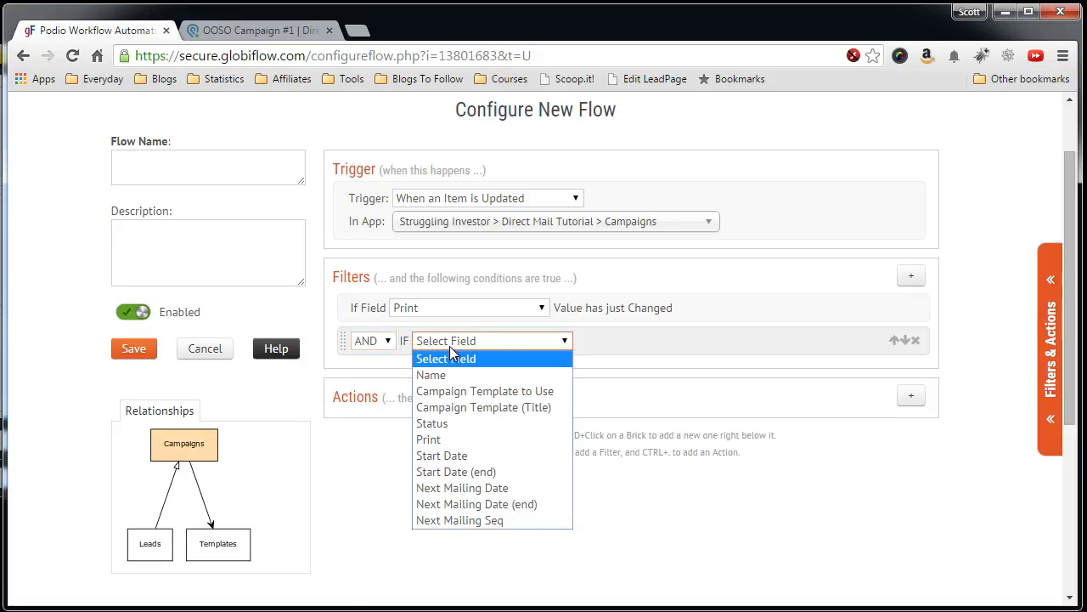
left_click(428, 439)
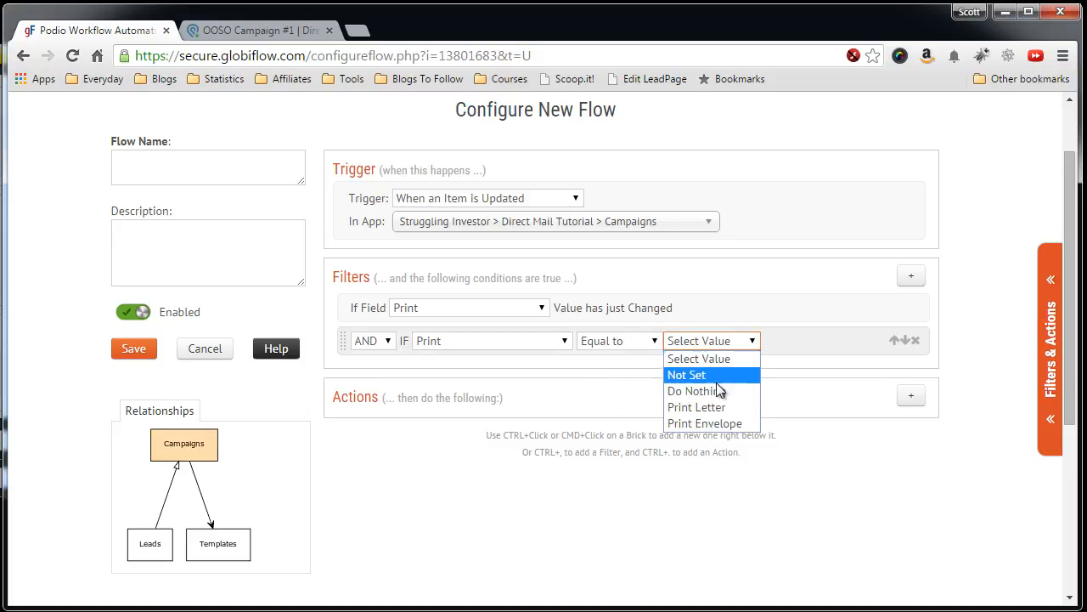
left_click(696, 407)
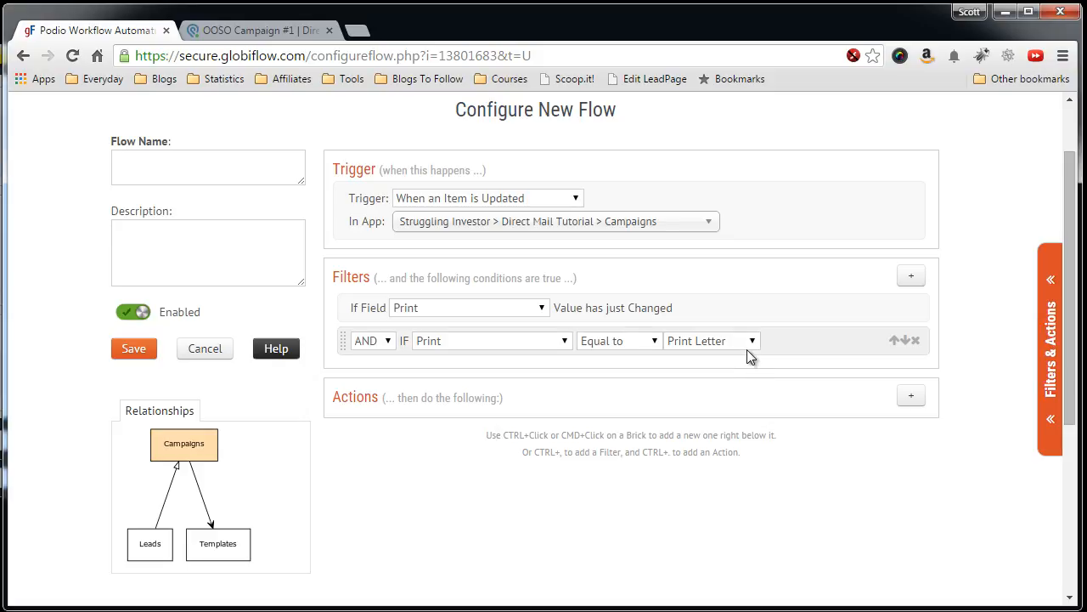
mouse_move(355, 455)
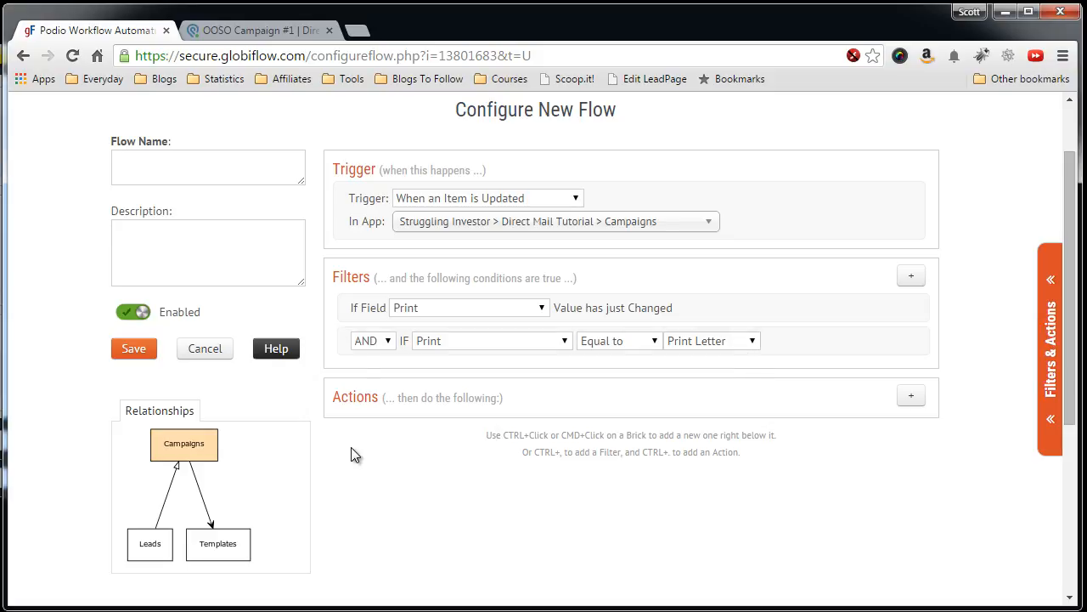
mouse_move(475, 404)
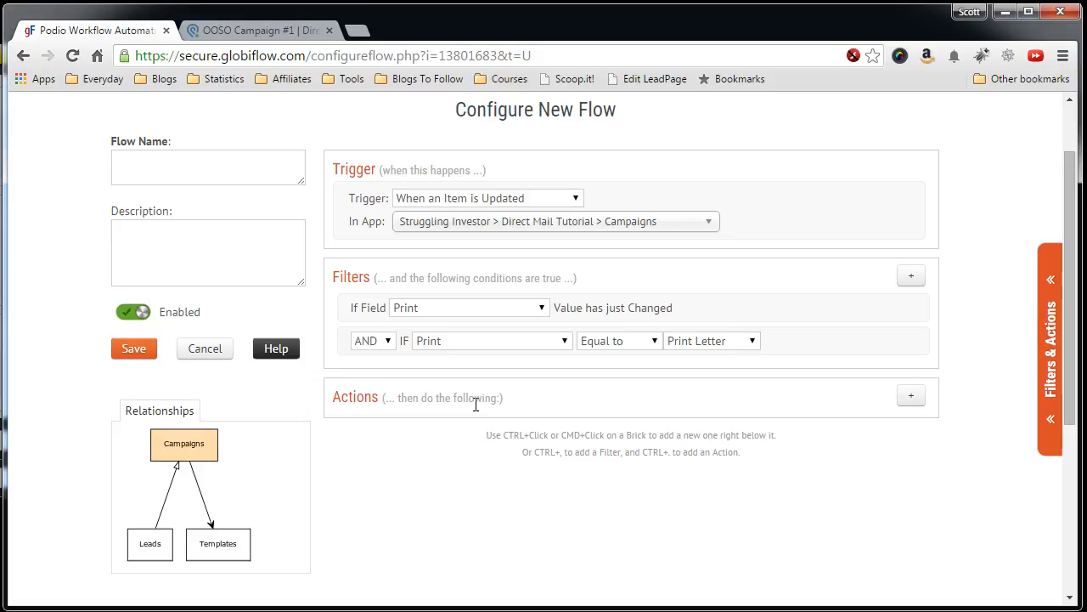
Add a Trigger Flow action that runs the Print Letters flow on the current item.
scroll("down", 3)
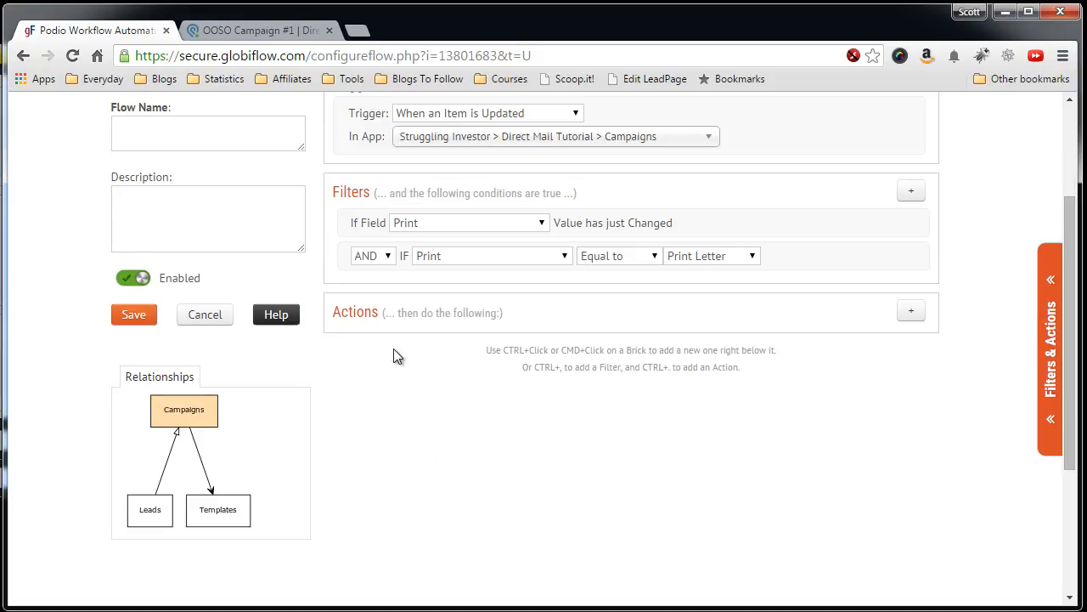
mouse_move(371, 369)
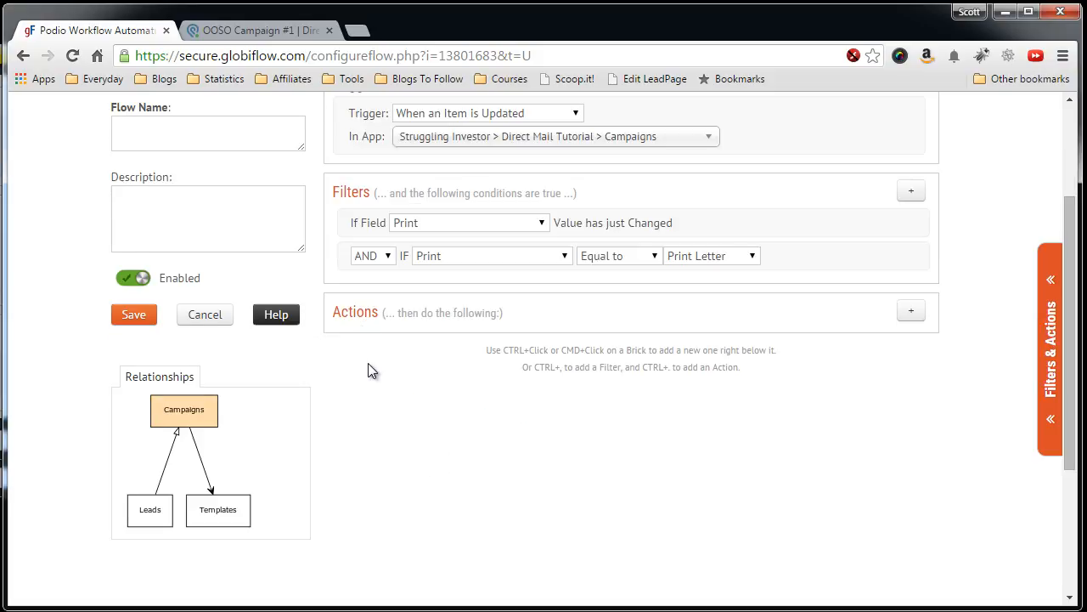
mouse_move(389, 350)
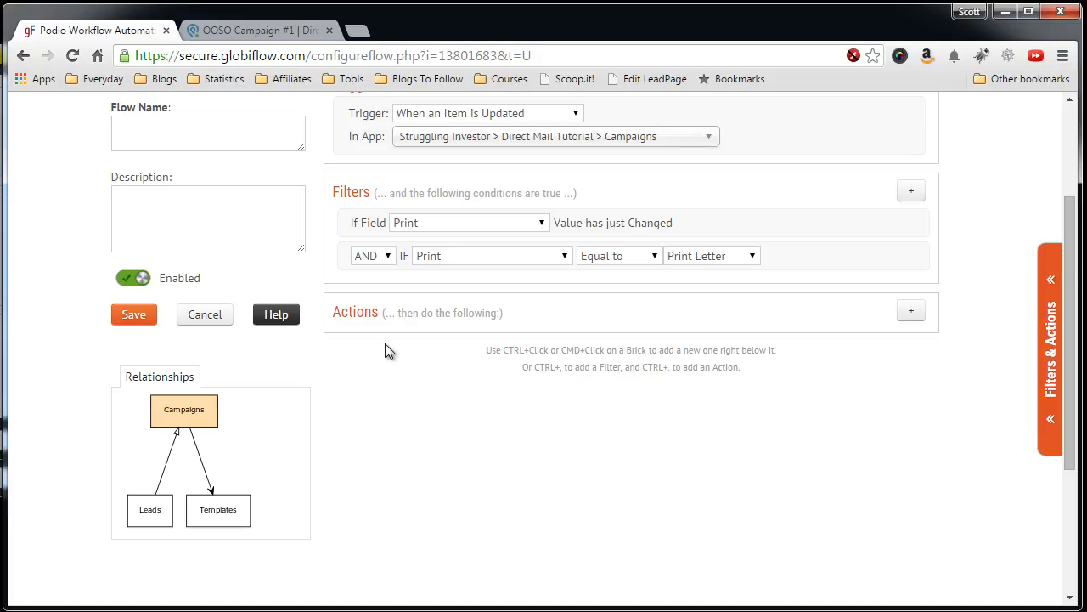
mouse_move(400, 364)
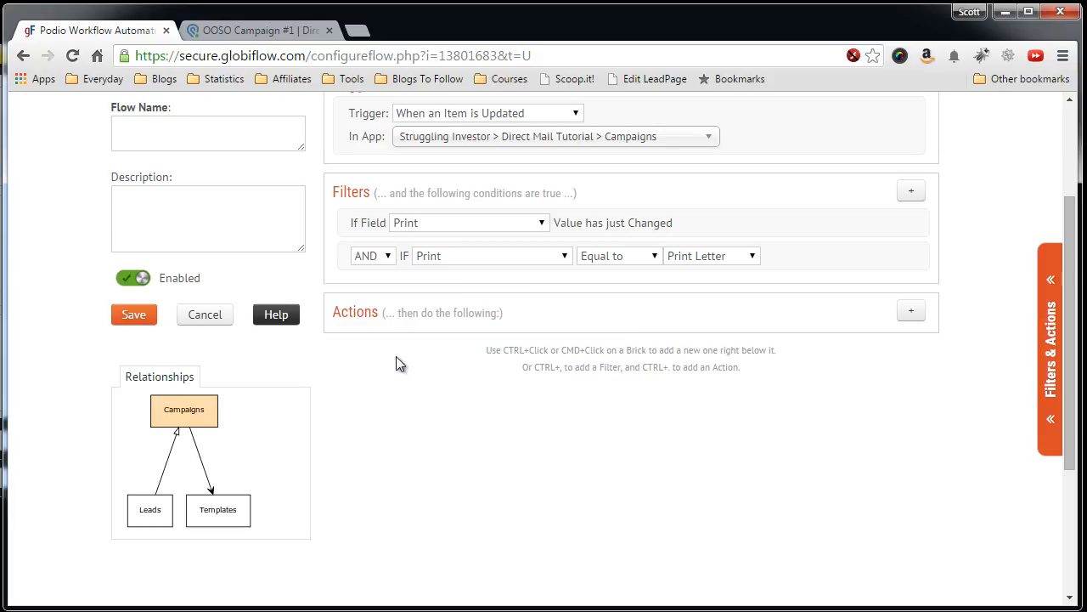
scroll("up", 3)
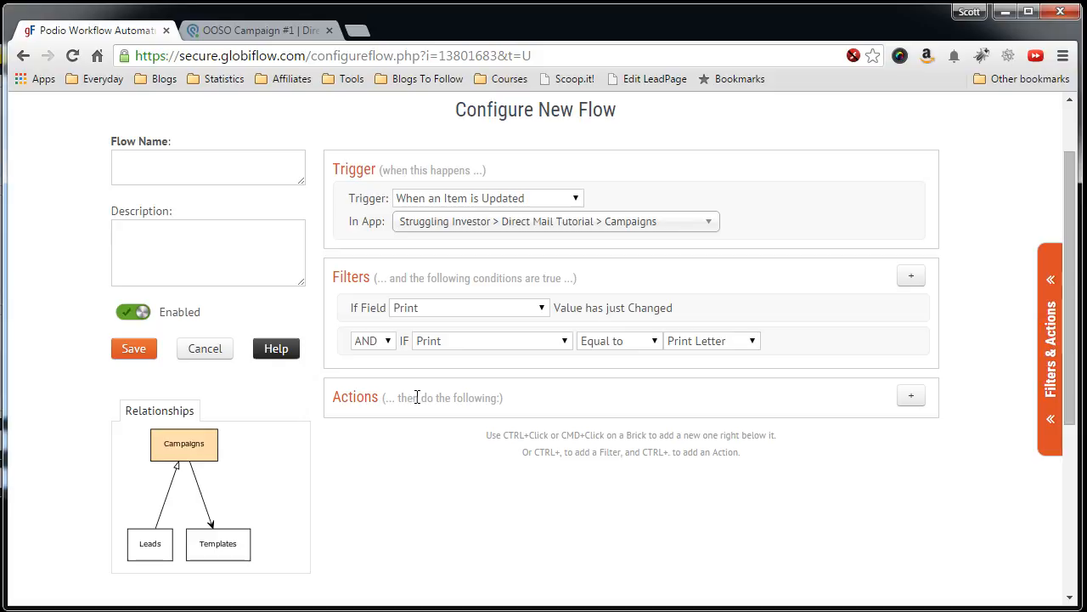
scroll("down", 3)
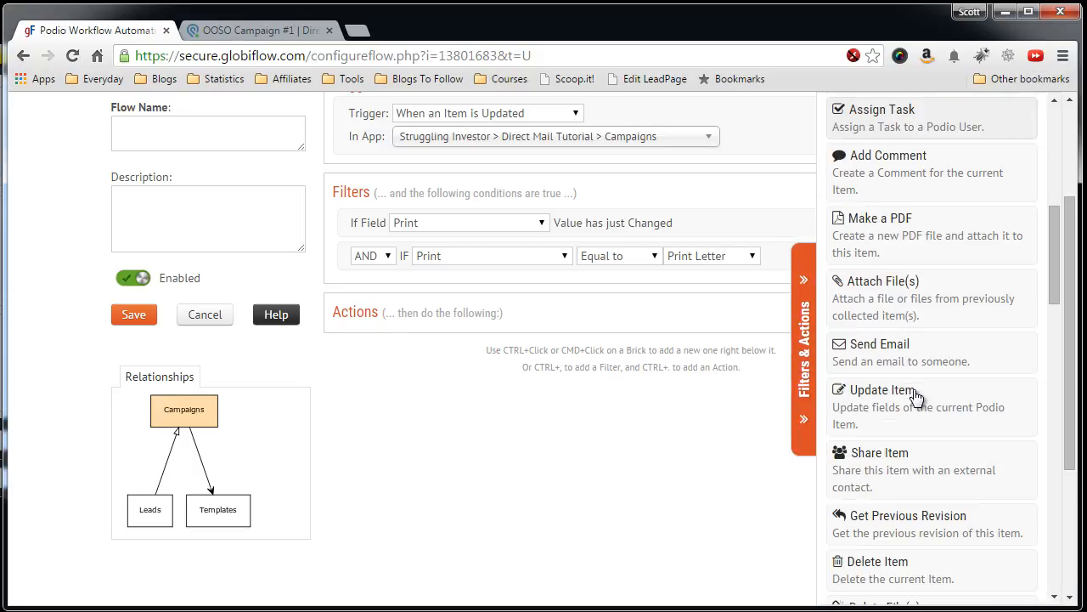
scroll("down", 3)
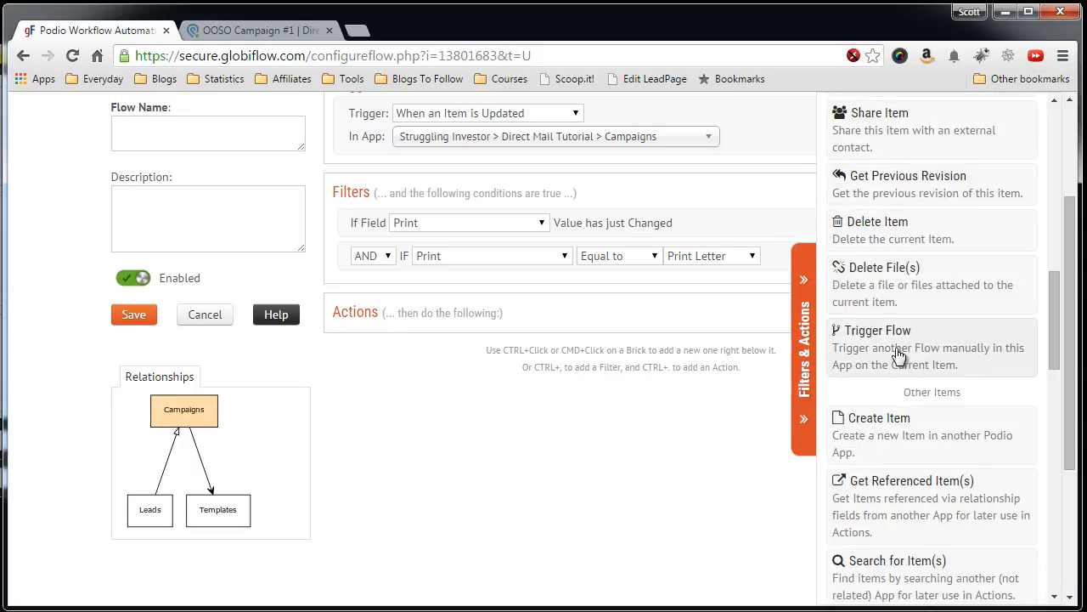
left_click(878, 331)
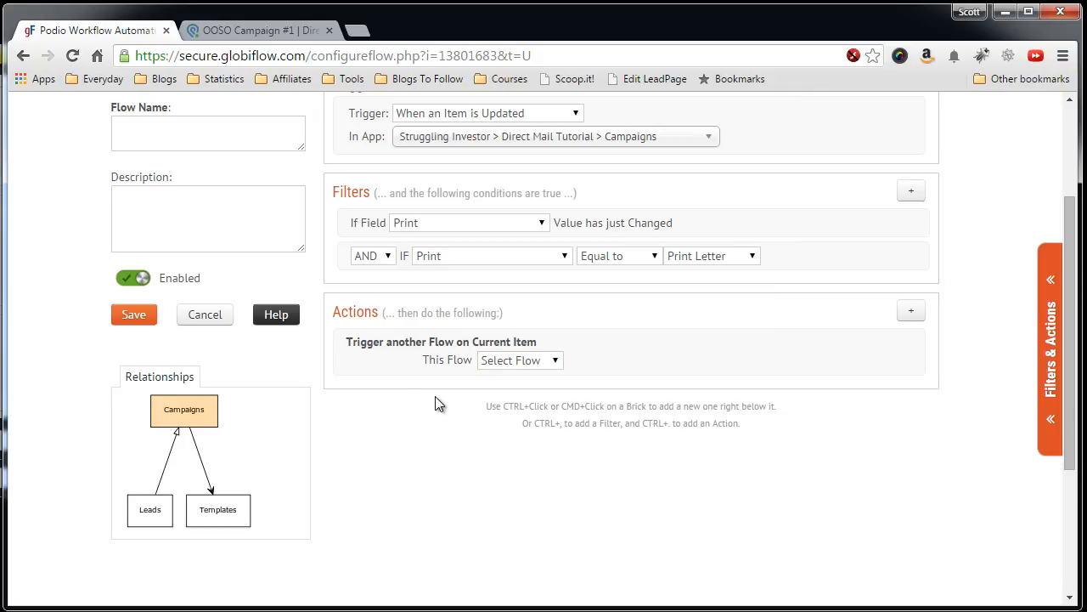
left_click(519, 359)
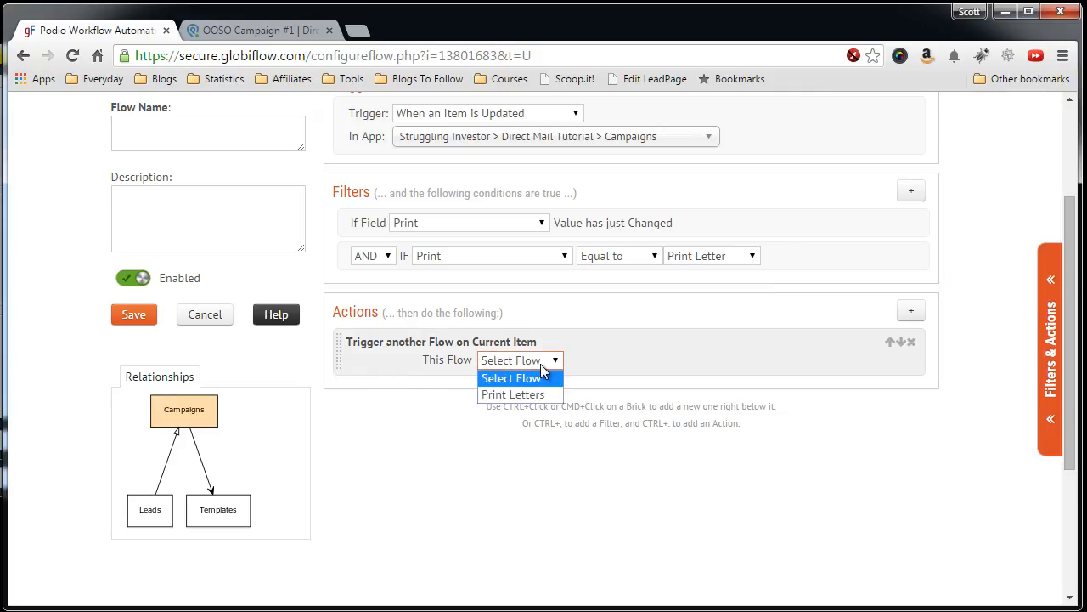
left_click(513, 394)
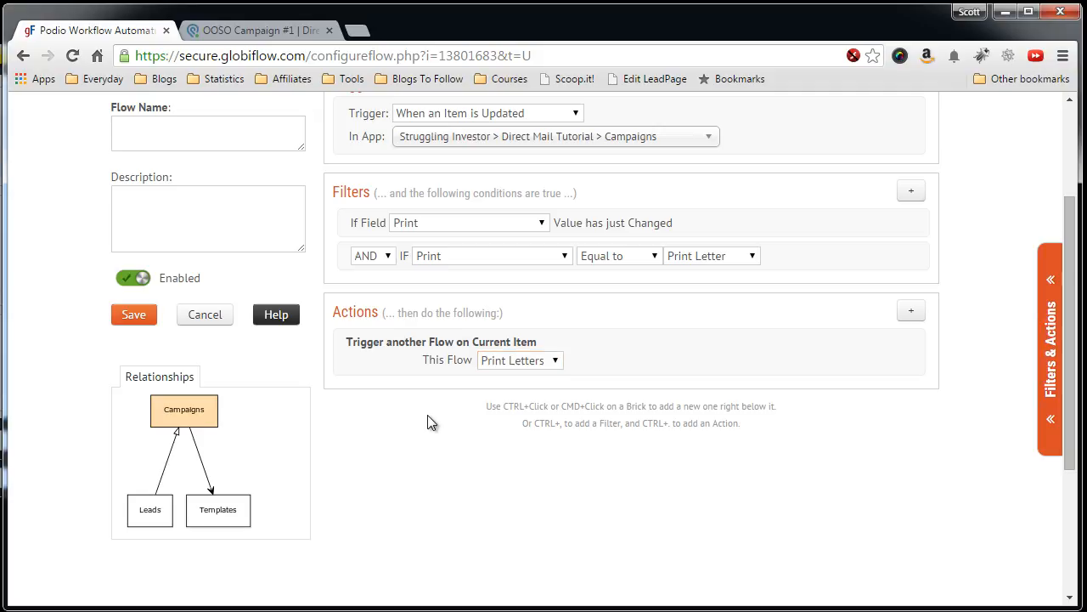
scroll("up", 3)
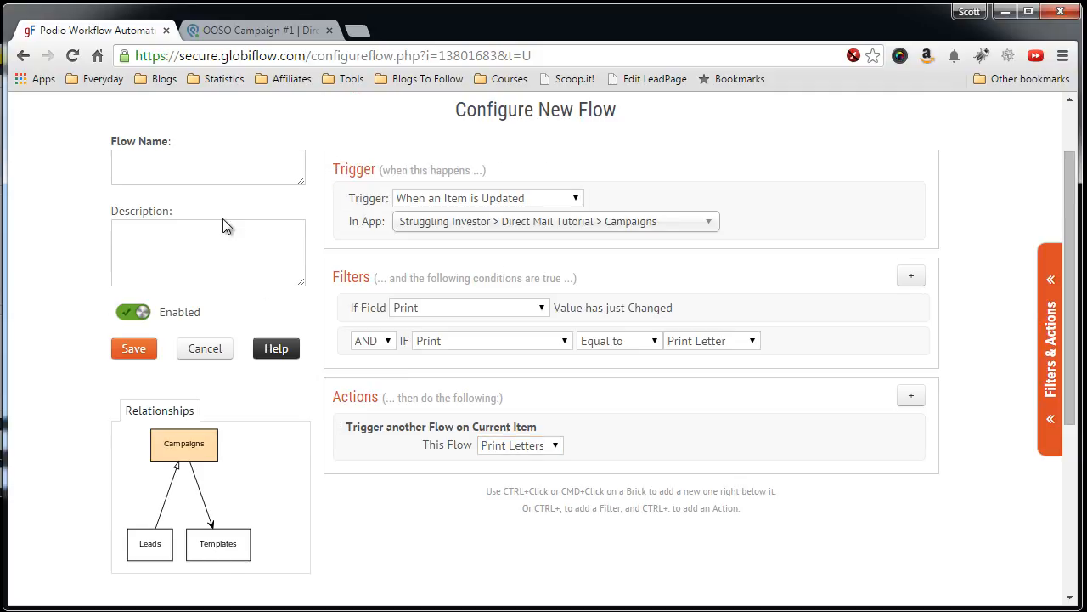
Enter 'Print Letters - Button Press' as the flow name and save the flow.
left_click(208, 166)
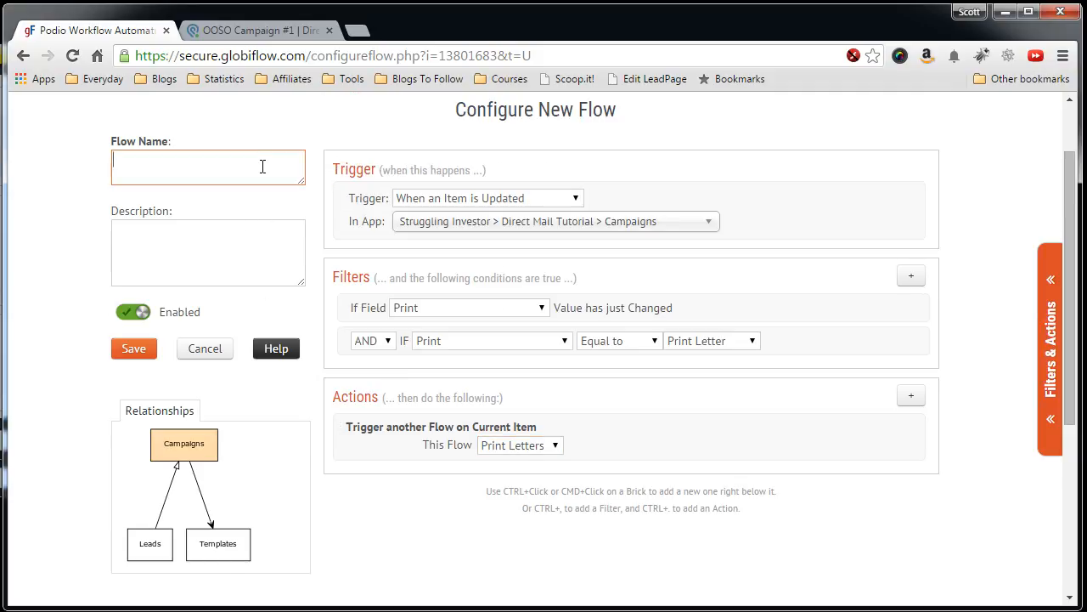
type("Print")
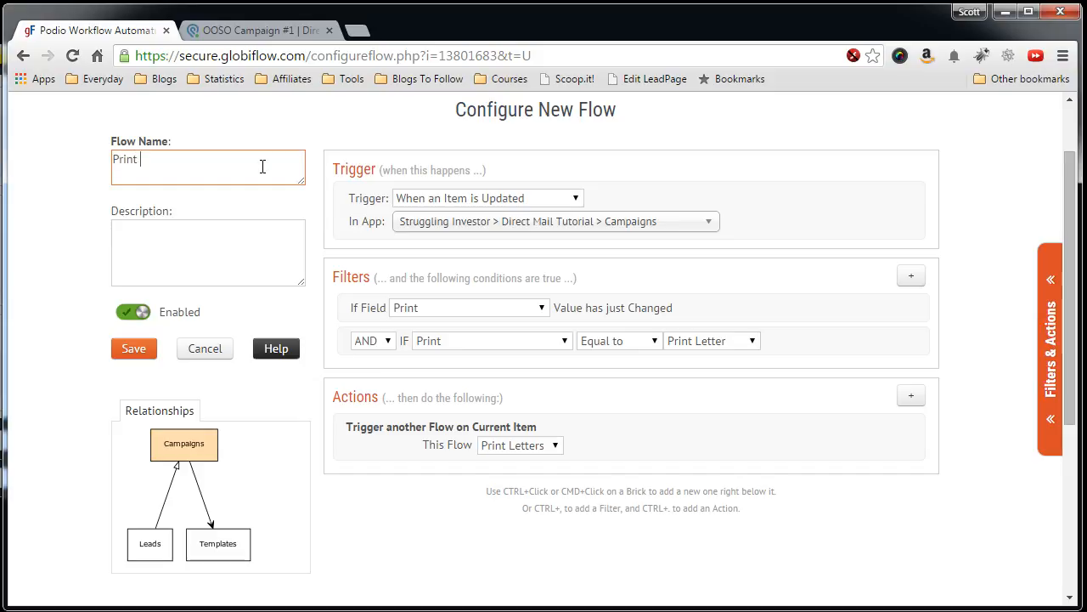
type("Letters -")
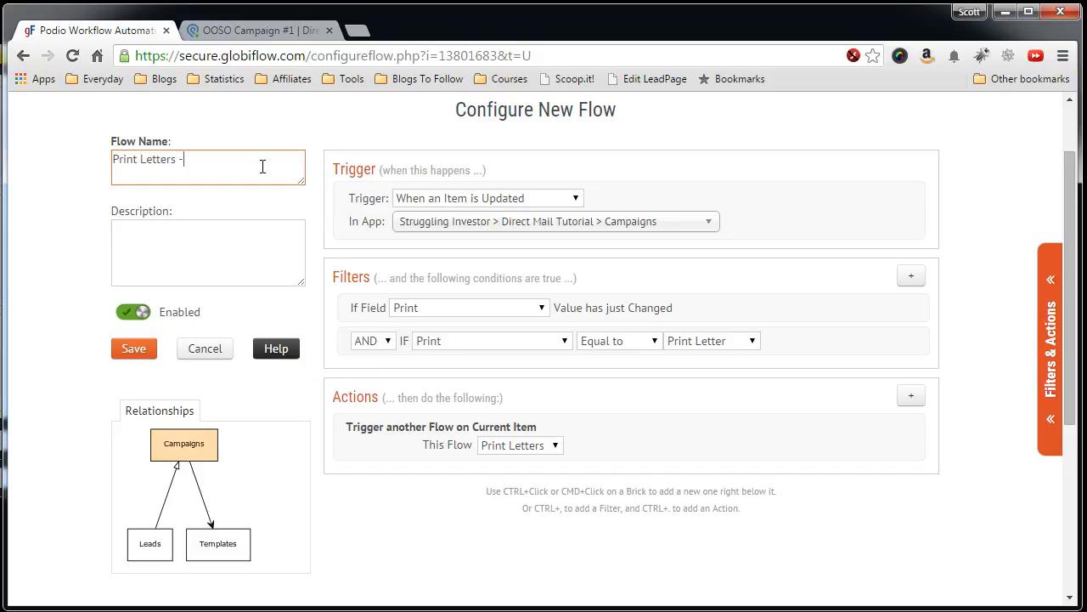
type("But")
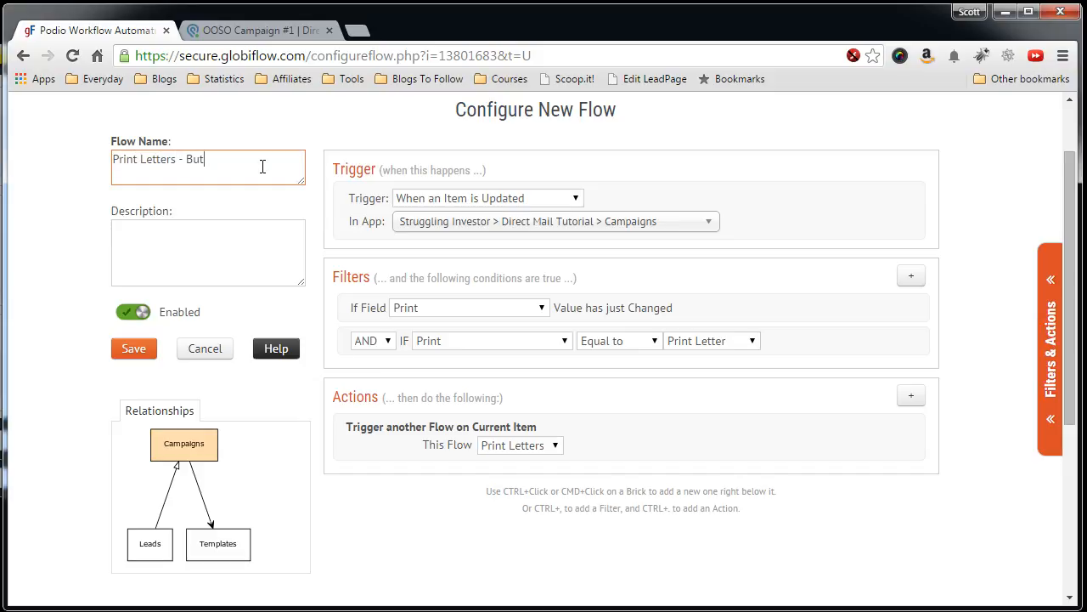
type("ton Press")
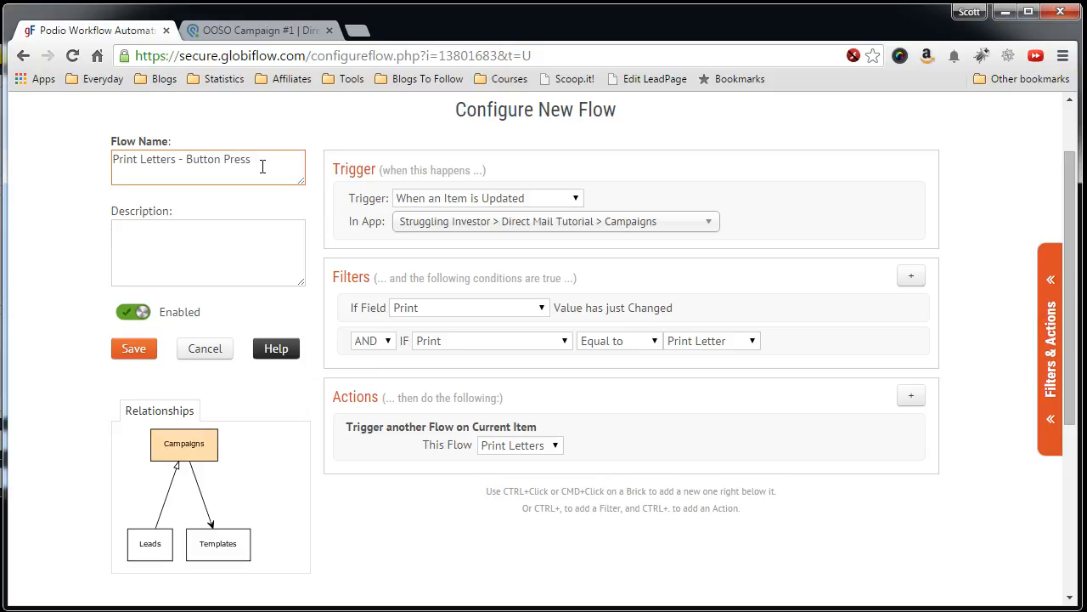
left_click(134, 348)
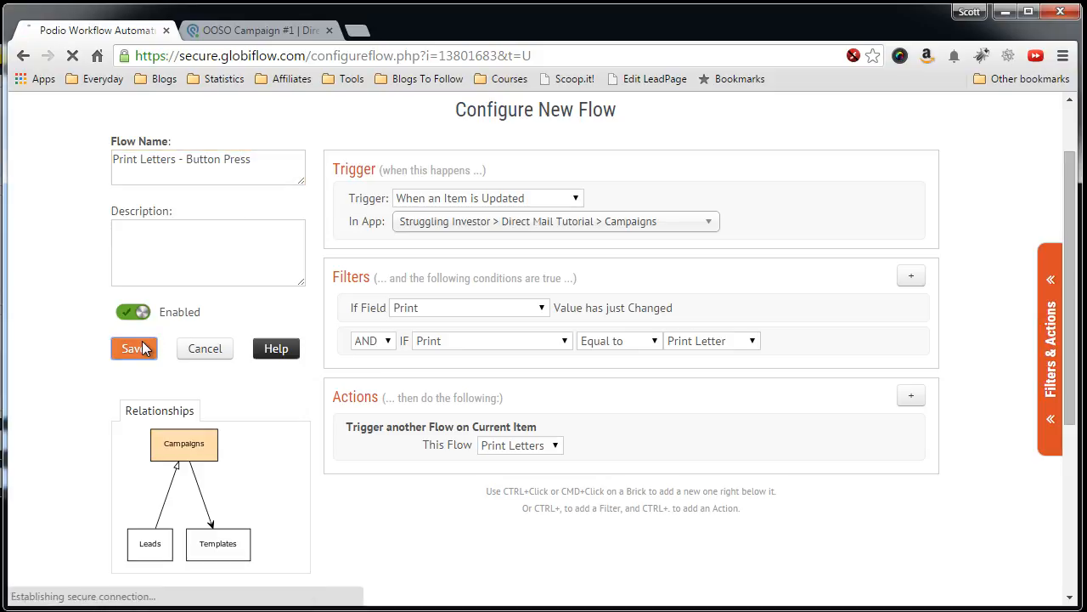
Confirm the save, view the flow's recipe, and glance at the Podio campaign item.
left_click(134, 349)
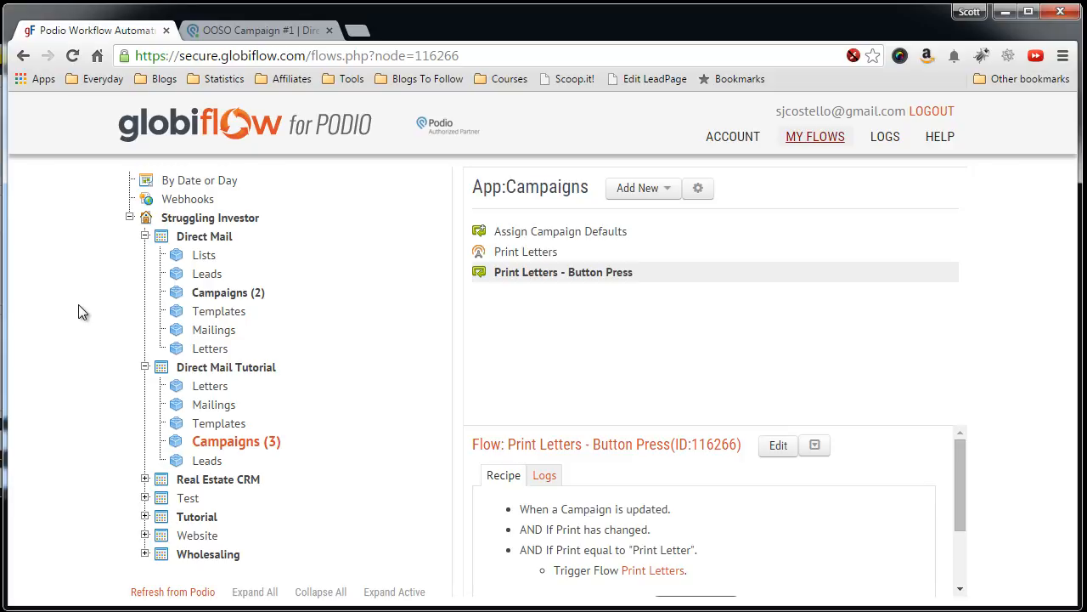
mouse_move(533, 281)
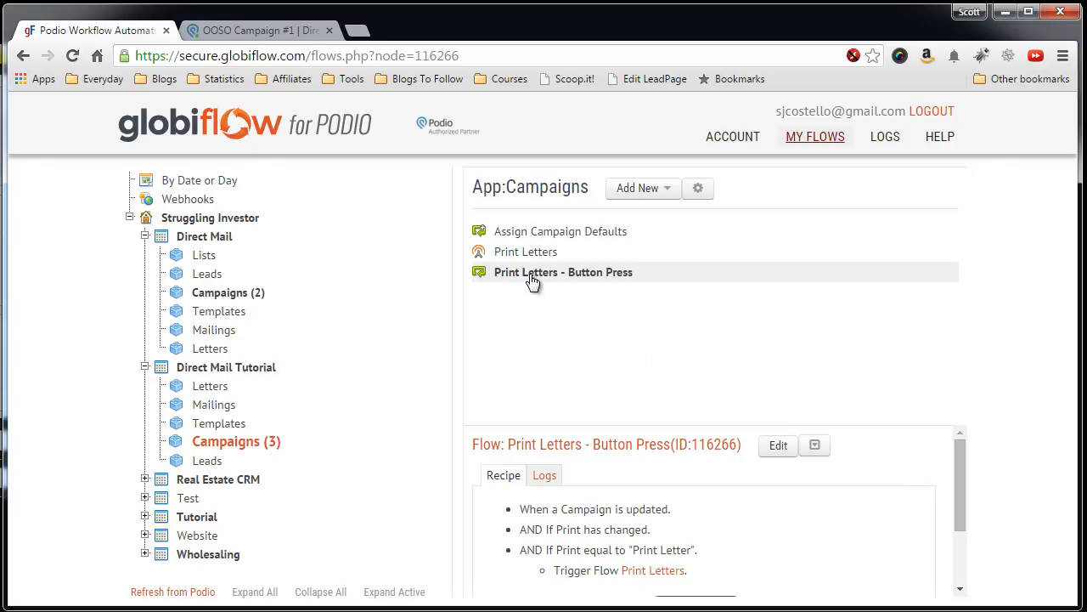
left_click(259, 31)
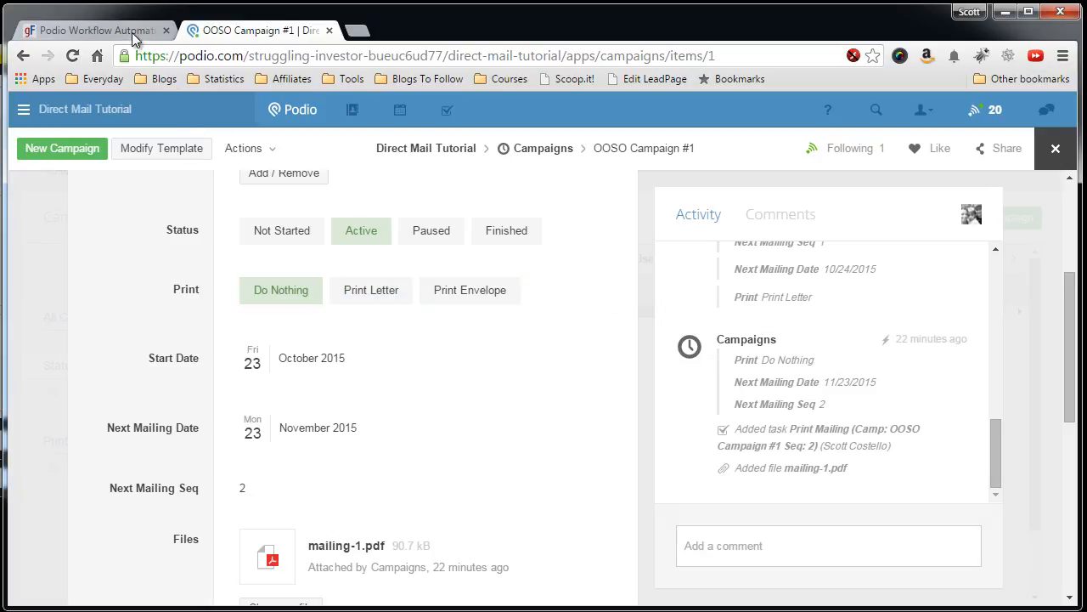
left_click(94, 30)
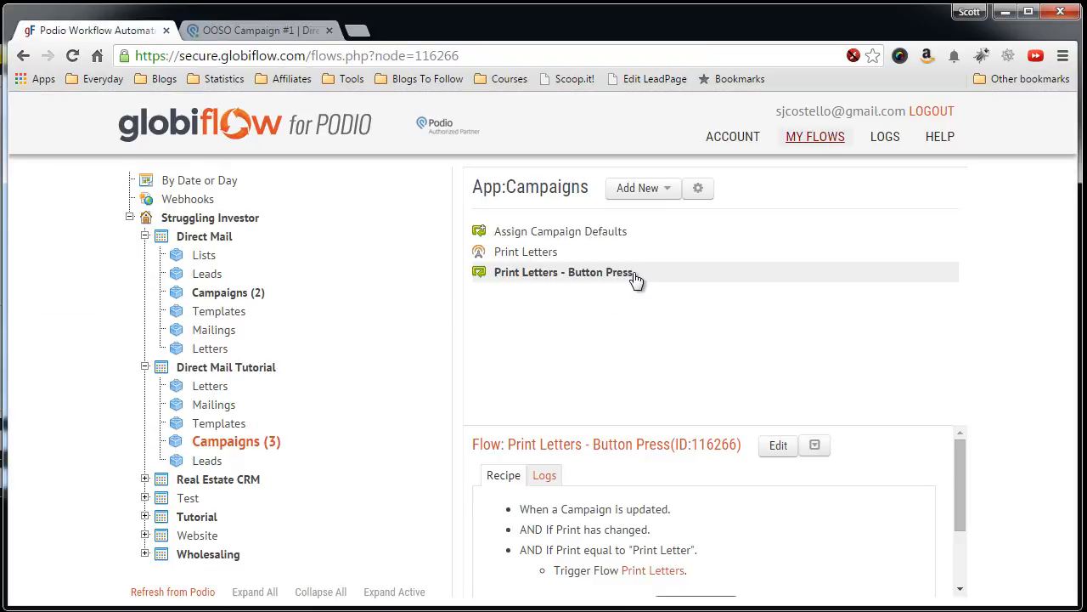
mouse_move(526, 251)
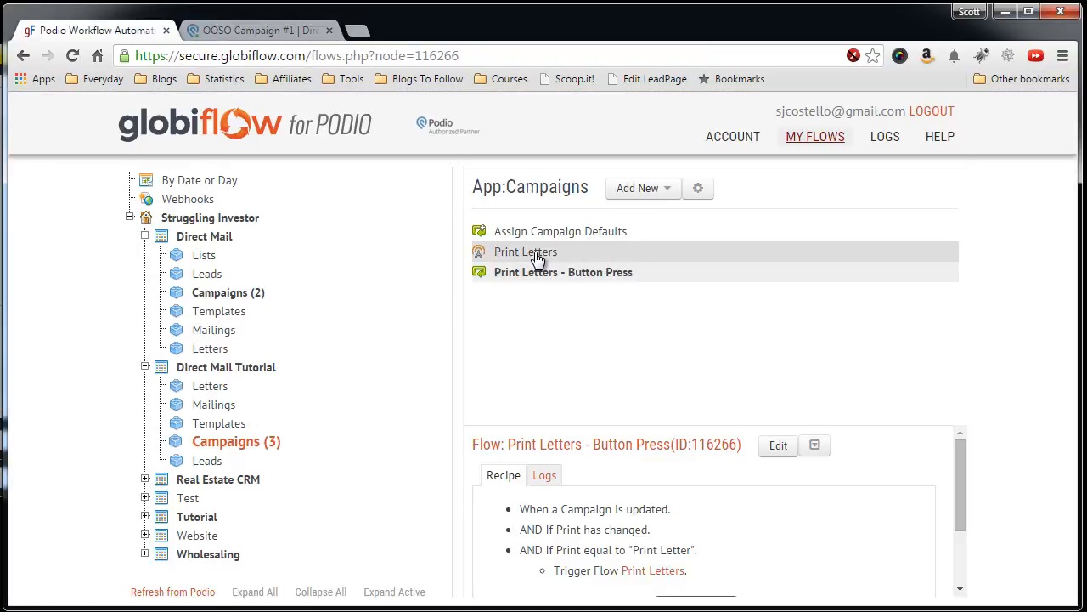